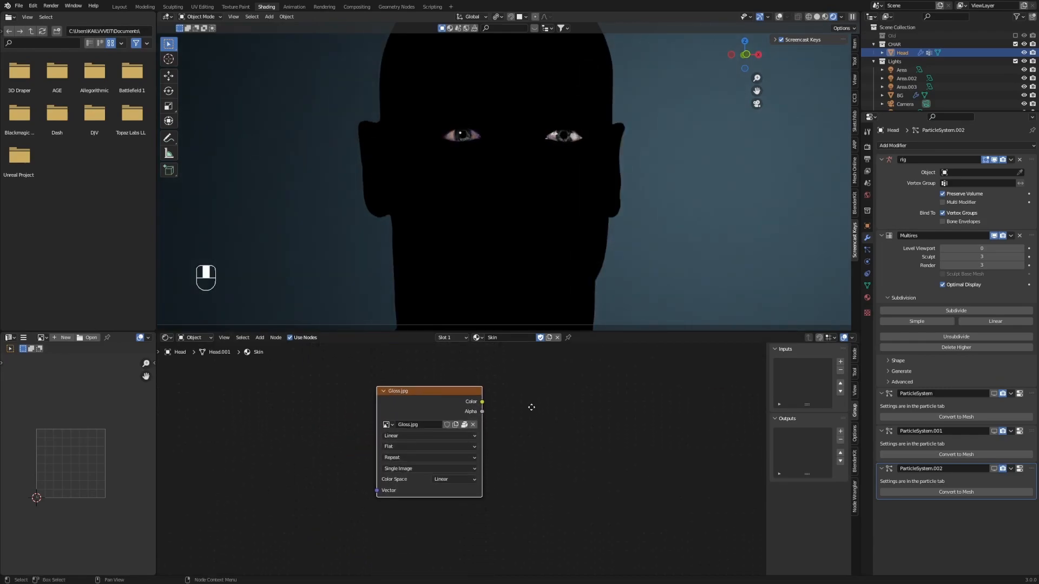
mouse_move(455, 476)
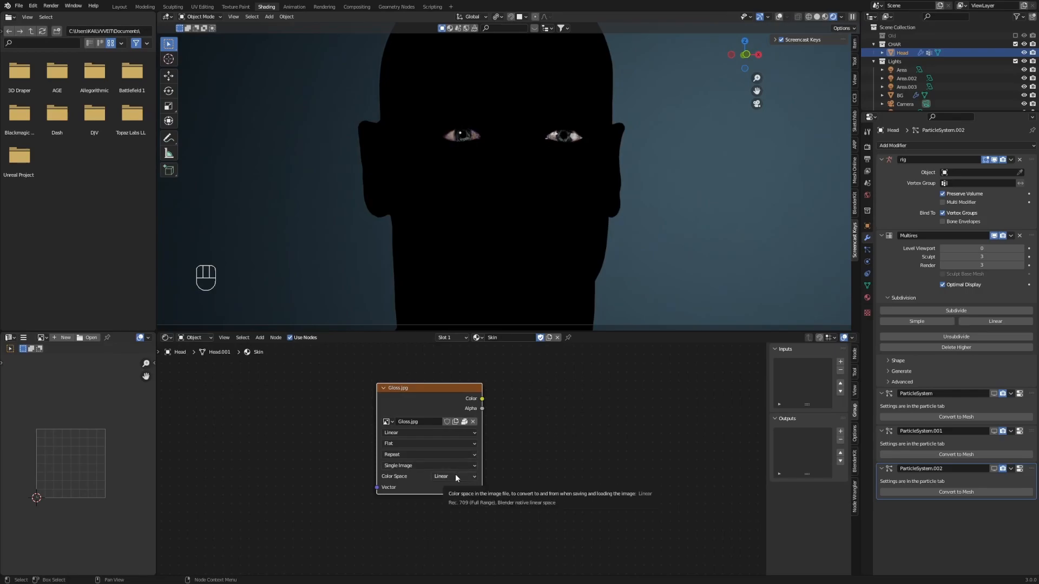
Keep Gloss.jpg in Linear colour space and set Normal.jpg's colour space to Non-Color.
click(456, 476)
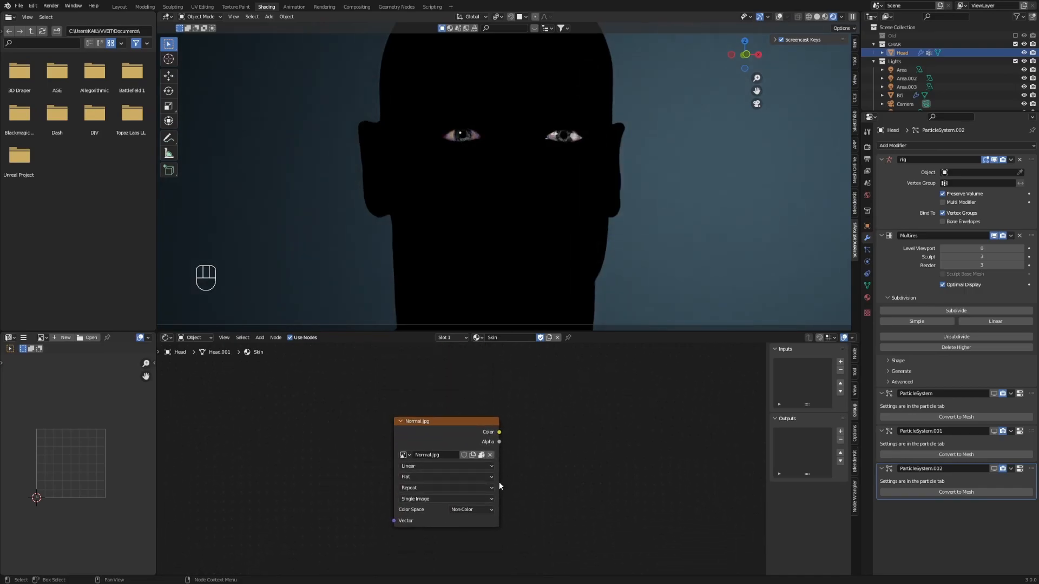
click(471, 510)
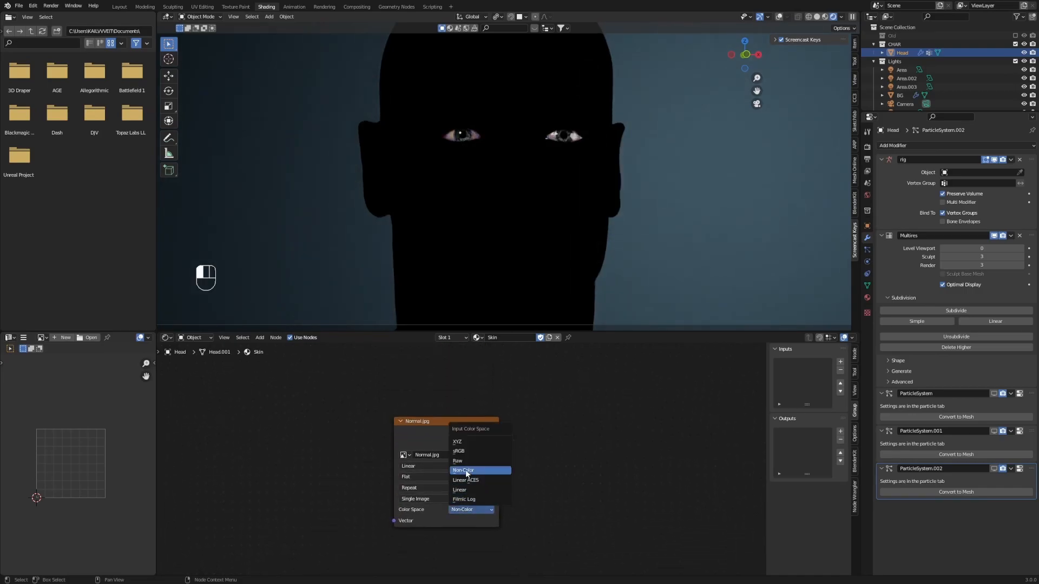
click(464, 471)
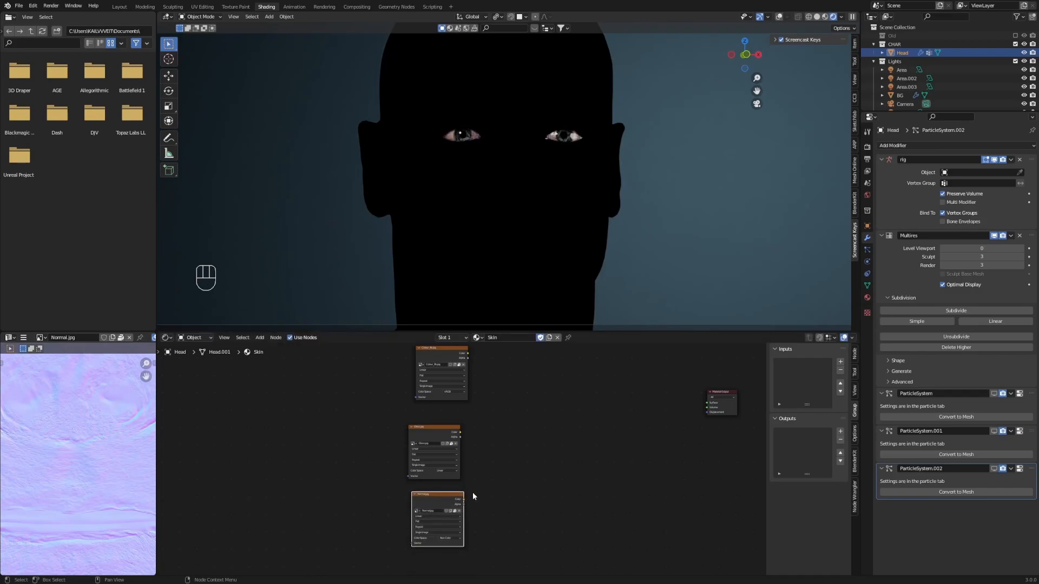
Add a Principled BSDF node and wire its BSDF output into the Material Output surface.
key(shift+a)
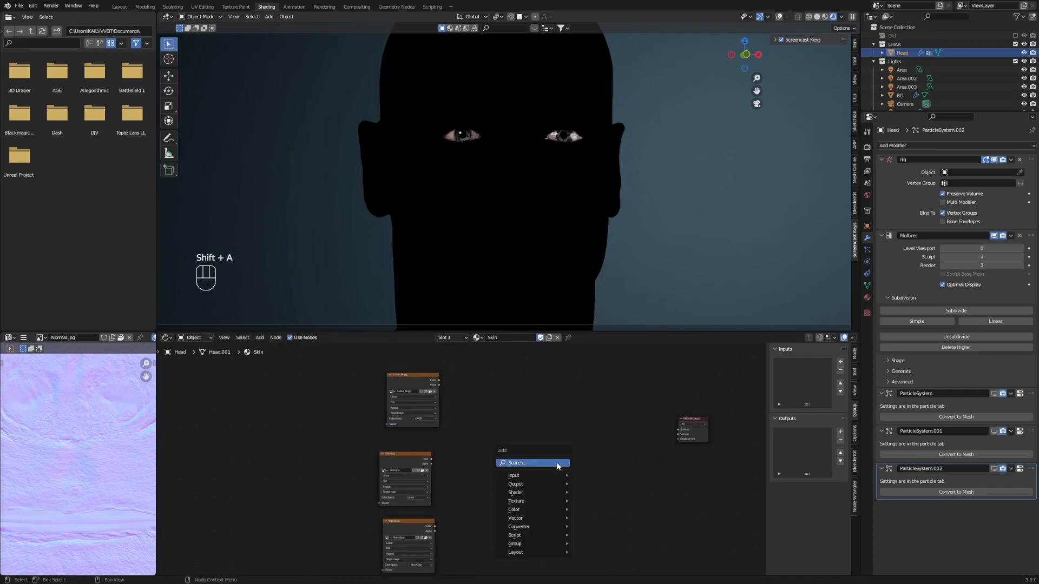
text(prin)
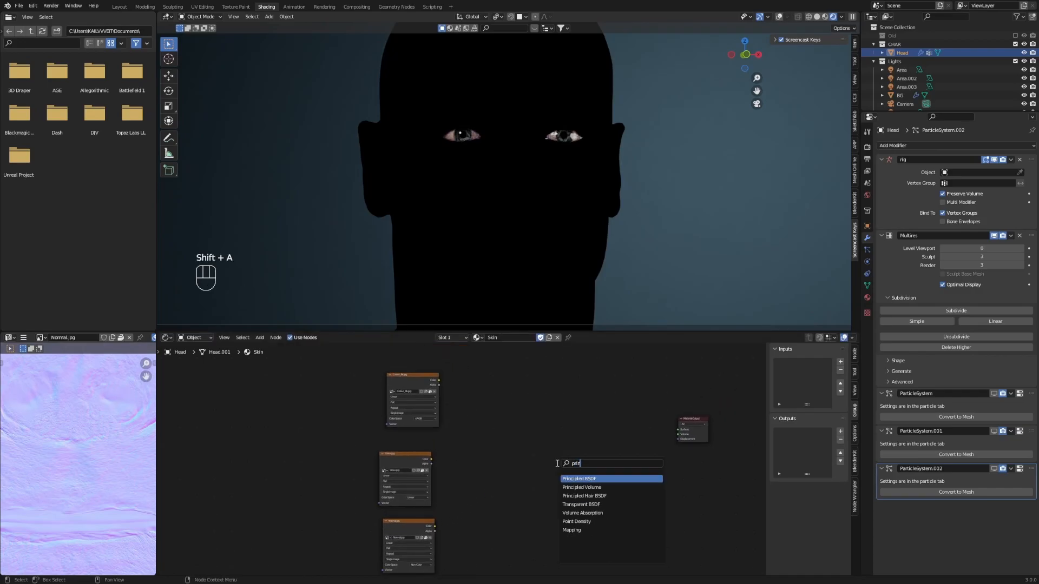
click(578, 479)
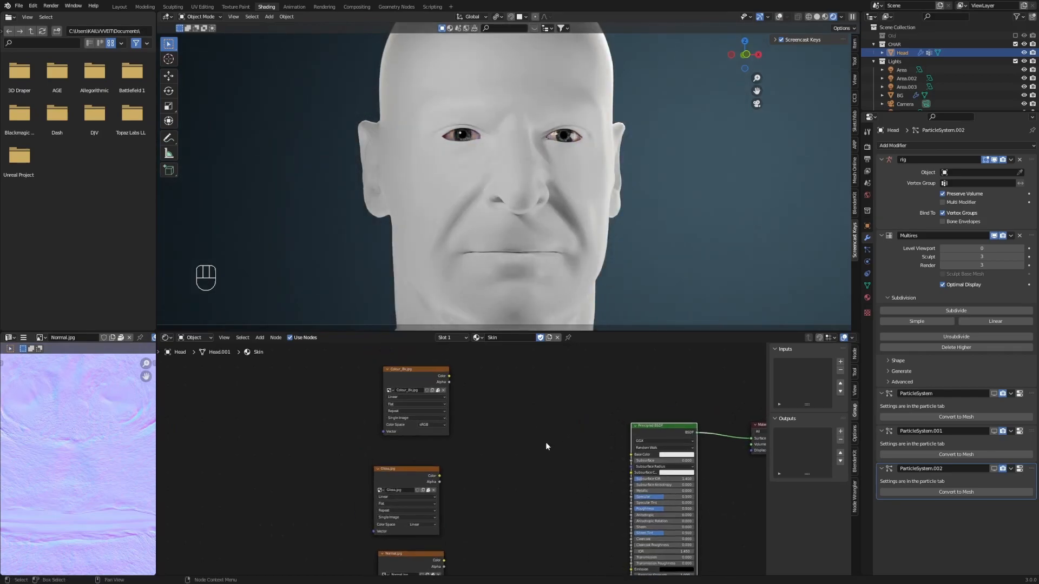
Add a Normal Map node linking Normal.jpg into the Principled BSDF's Normal input.
key(shift+a)
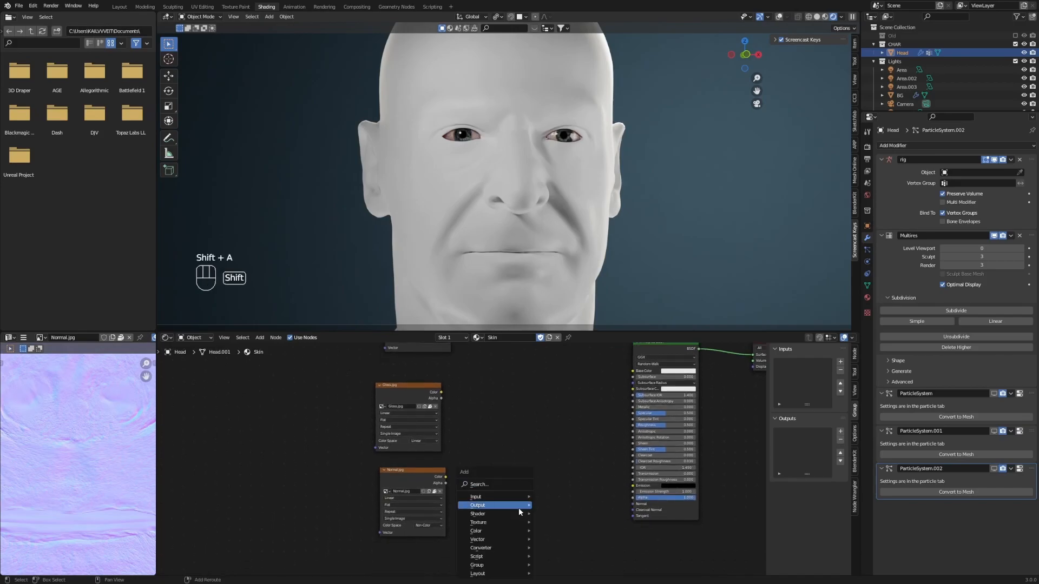
text(norm)
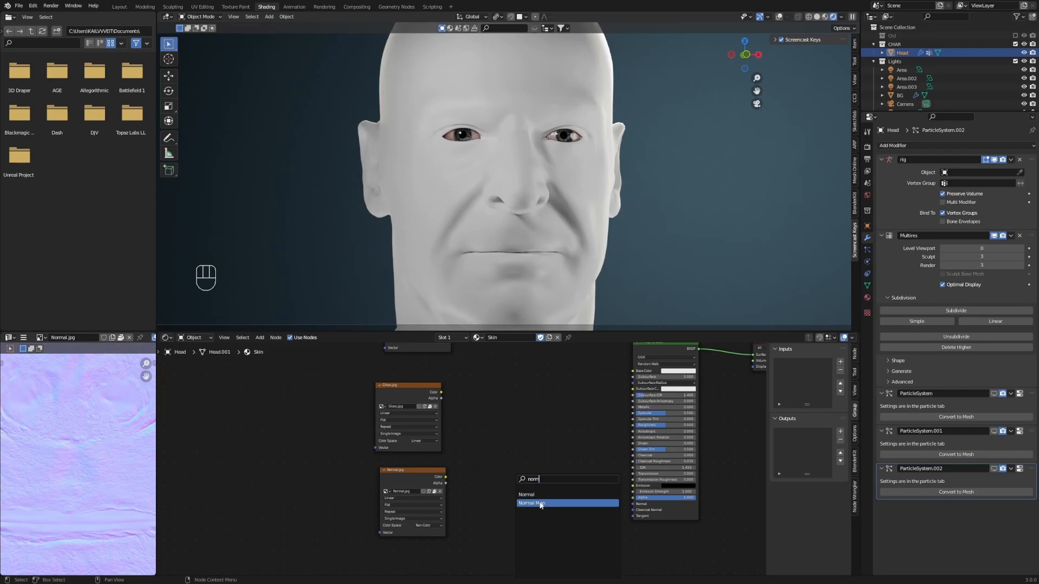
click(531, 504)
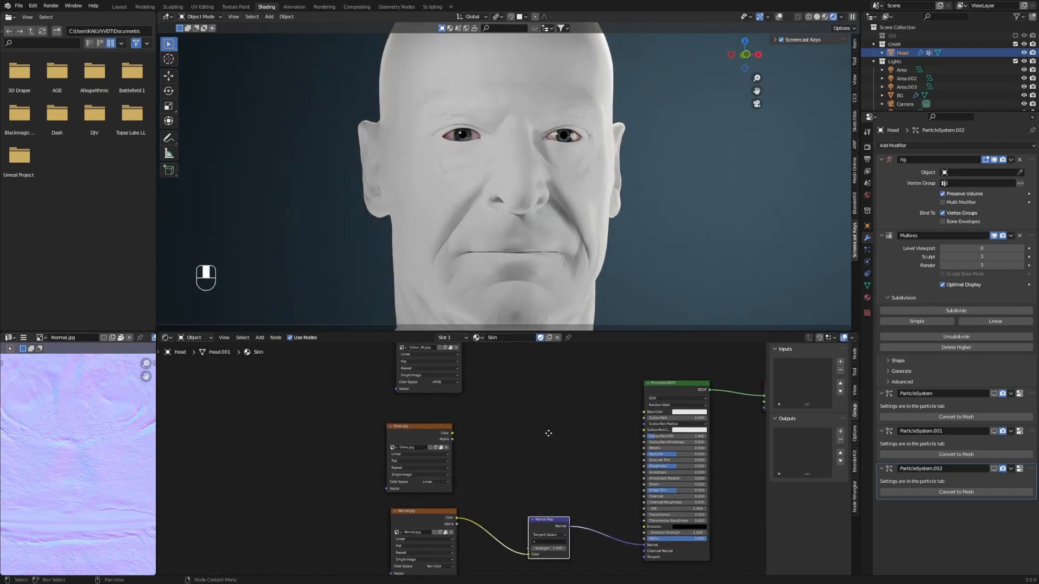
Add an Invert node between Gloss.jpg and the shader's Roughness input.
key(shift+a)
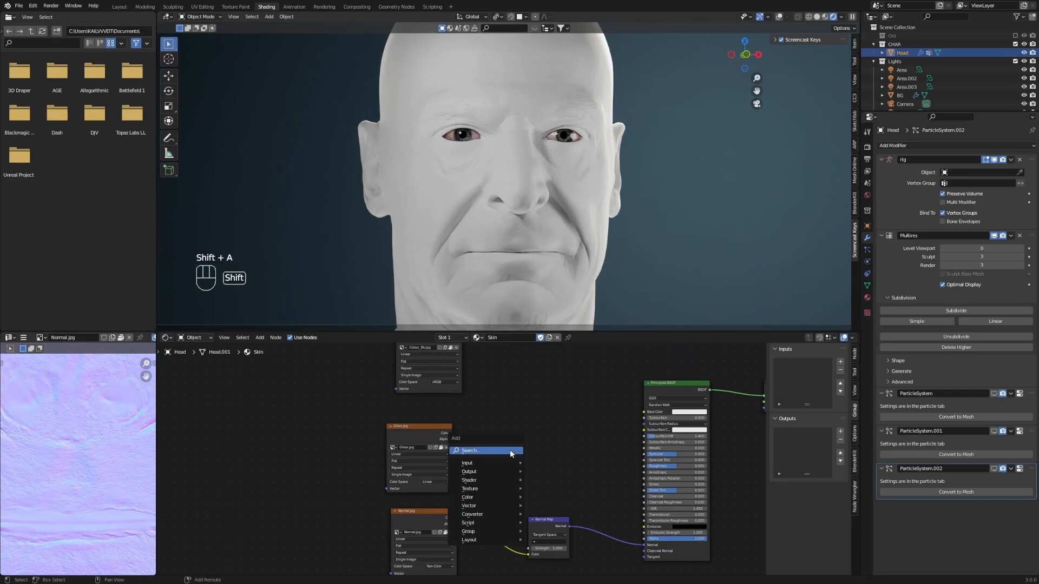
text(inv)
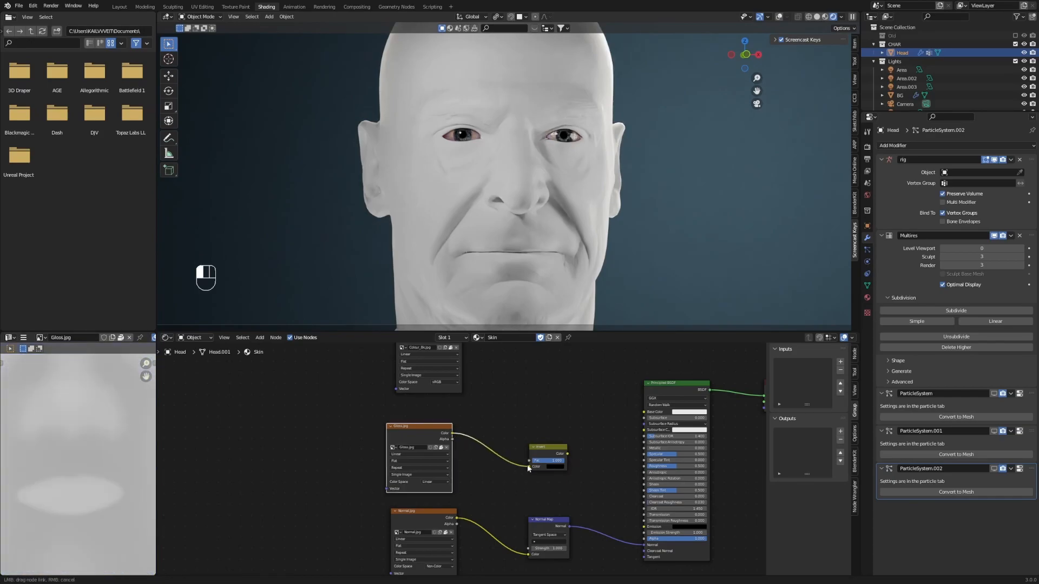
drag(568, 453, 640, 460)
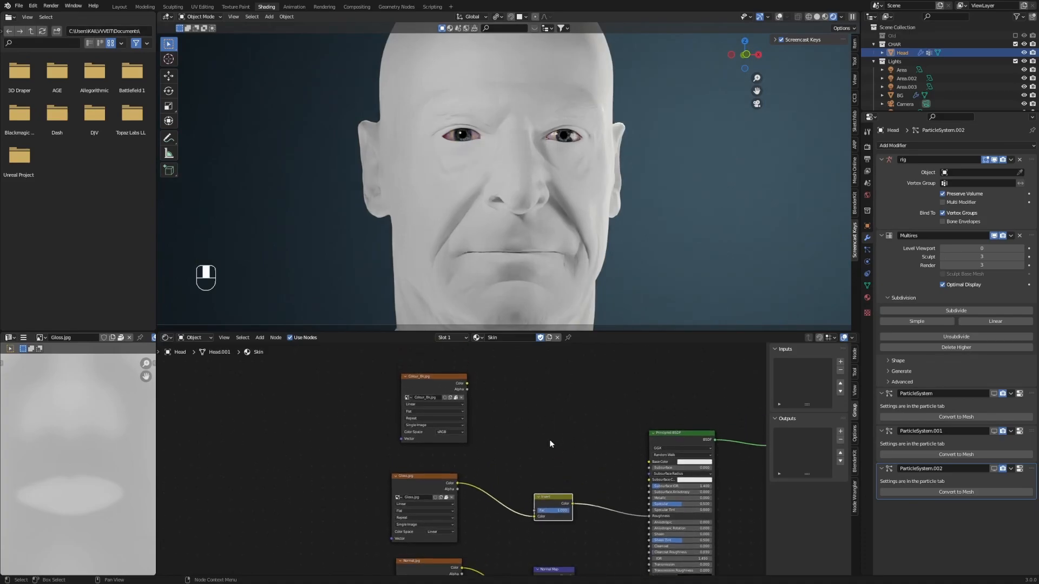
Link Colour_8k.jpg to Base Color and subsurface inputs, with Subsurface about 0.068.
click(421, 377)
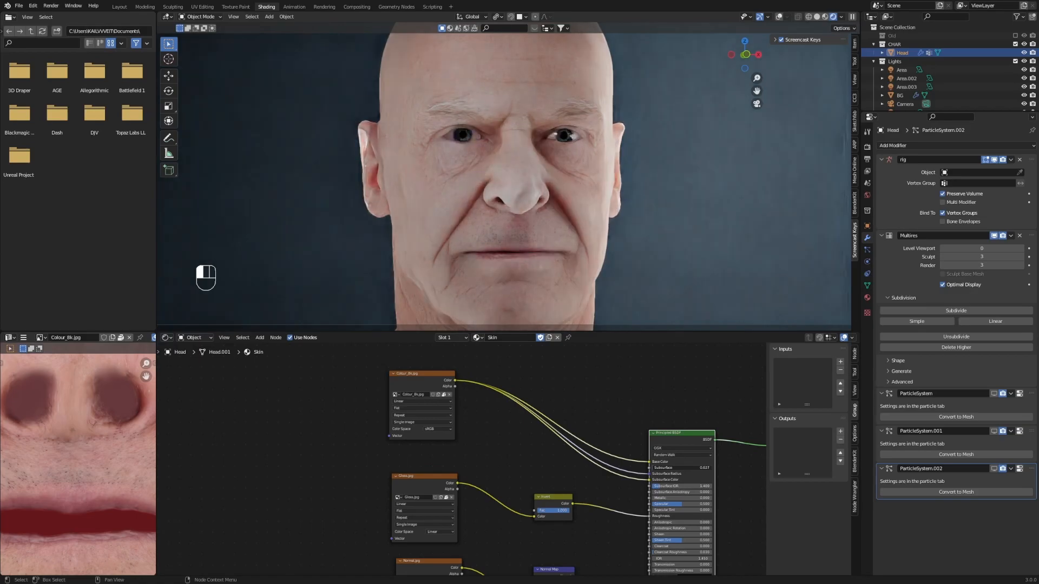
click(683, 468)
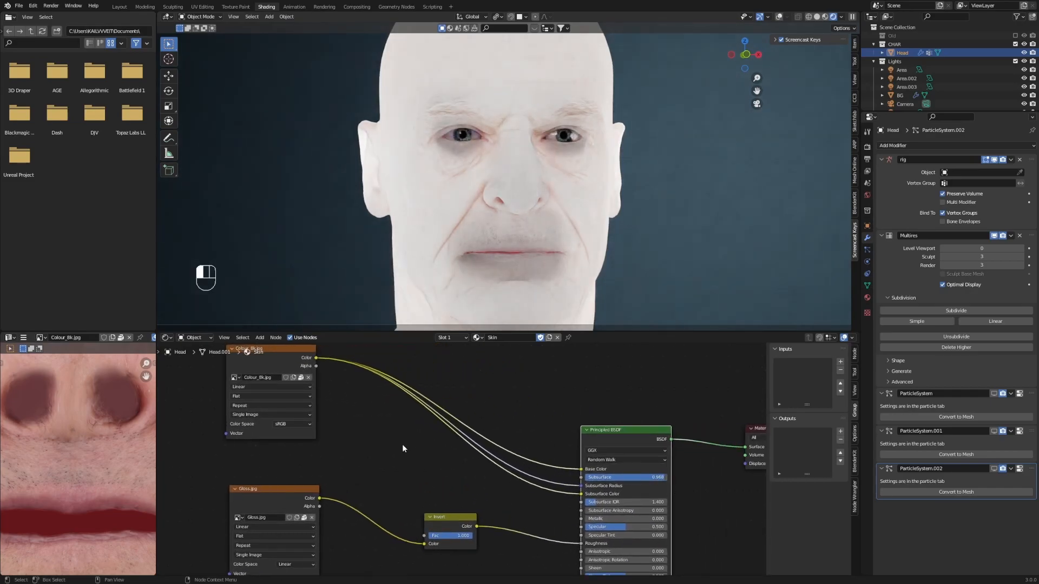
Splice a Hue/Saturation/Value node into Colour_8k's link to the subsurface sockets.
text(hi)
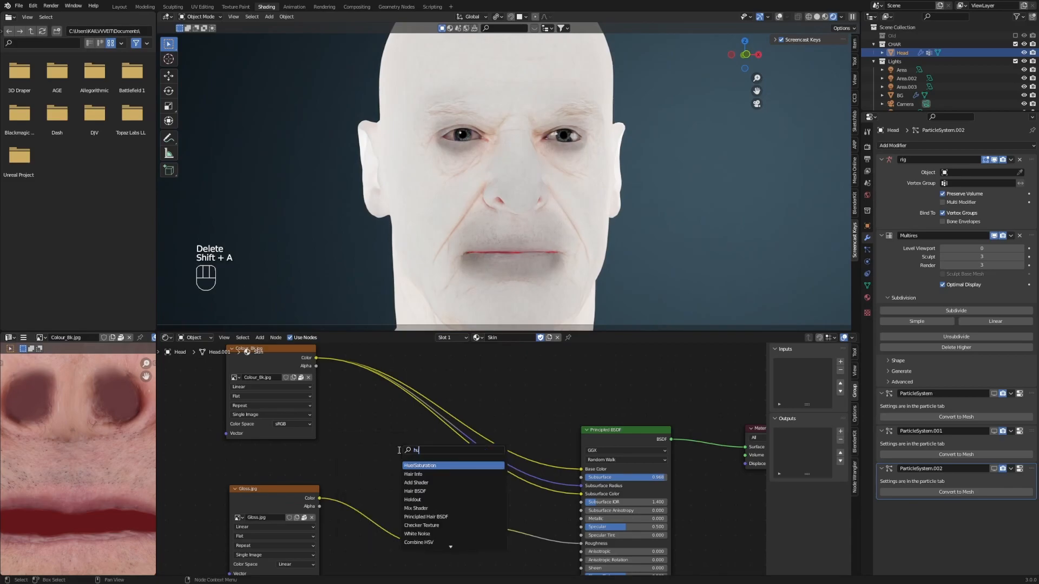
click(419, 465)
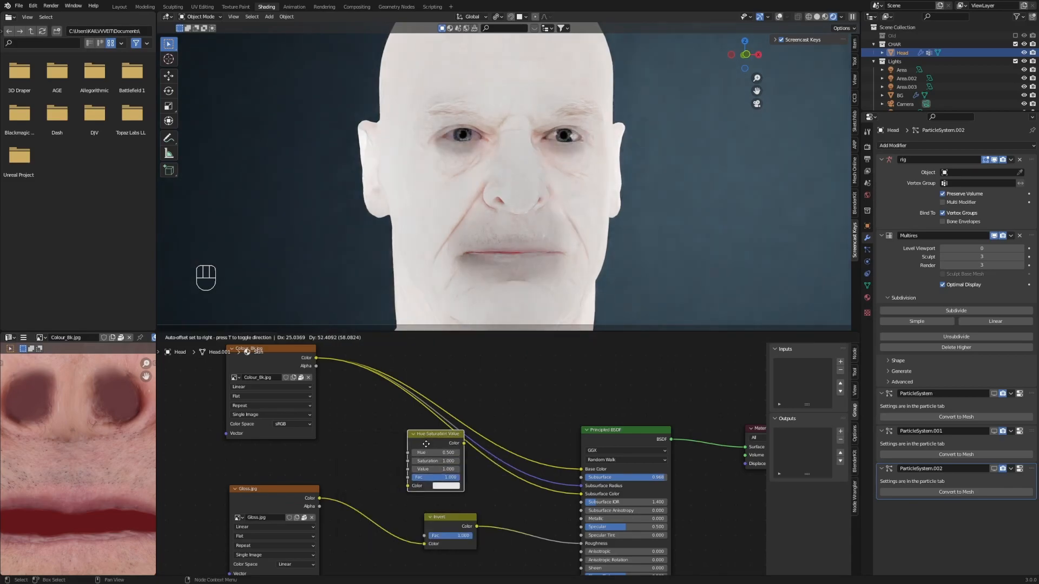
drag(434, 434, 479, 427)
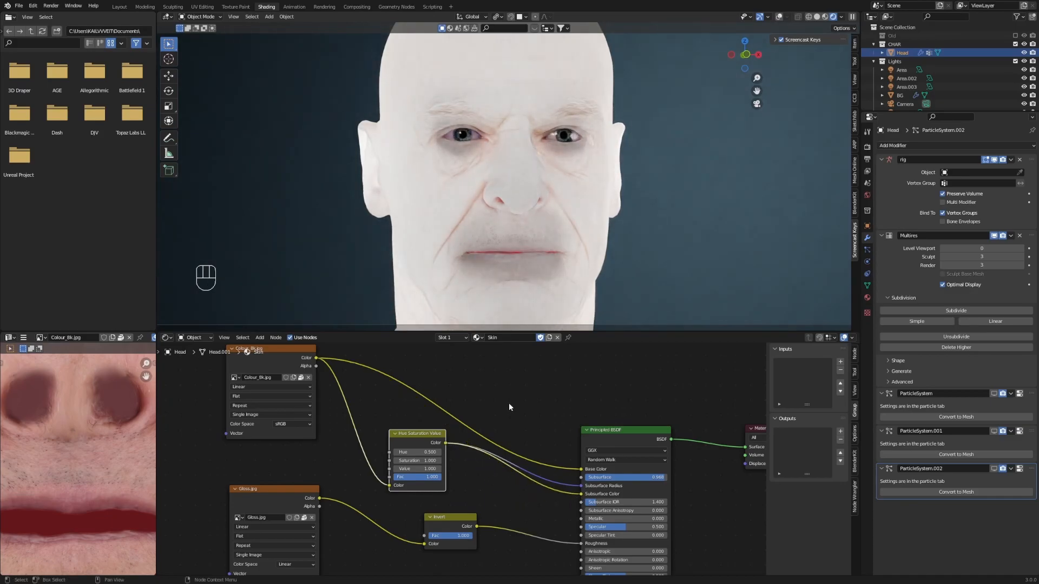
Add a second Hue/Saturation/Value for Base Color; set the subsurface one to Saturation 1000, Value 0.007.
key(shift+a)
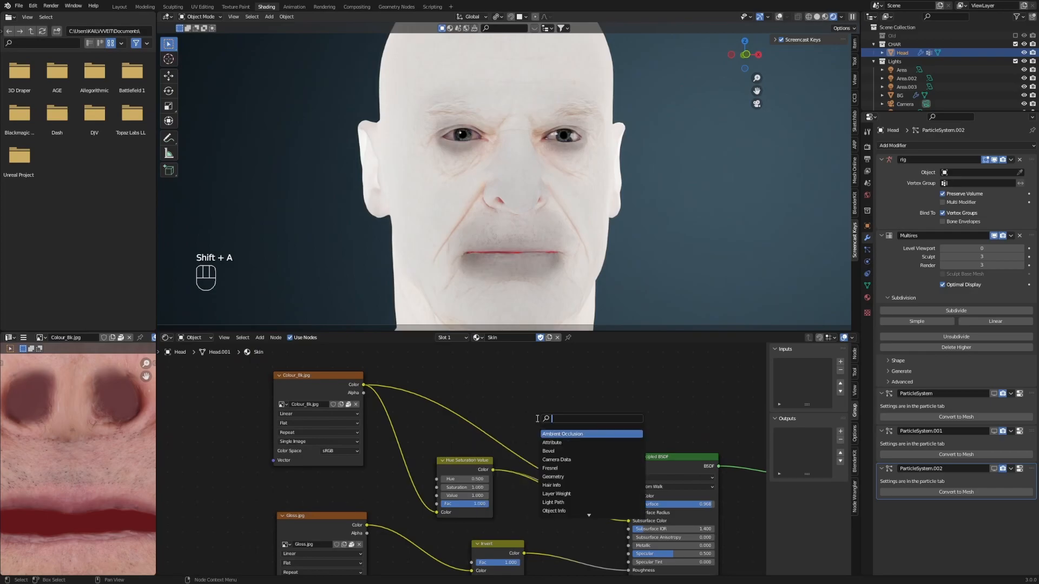
text(hue)
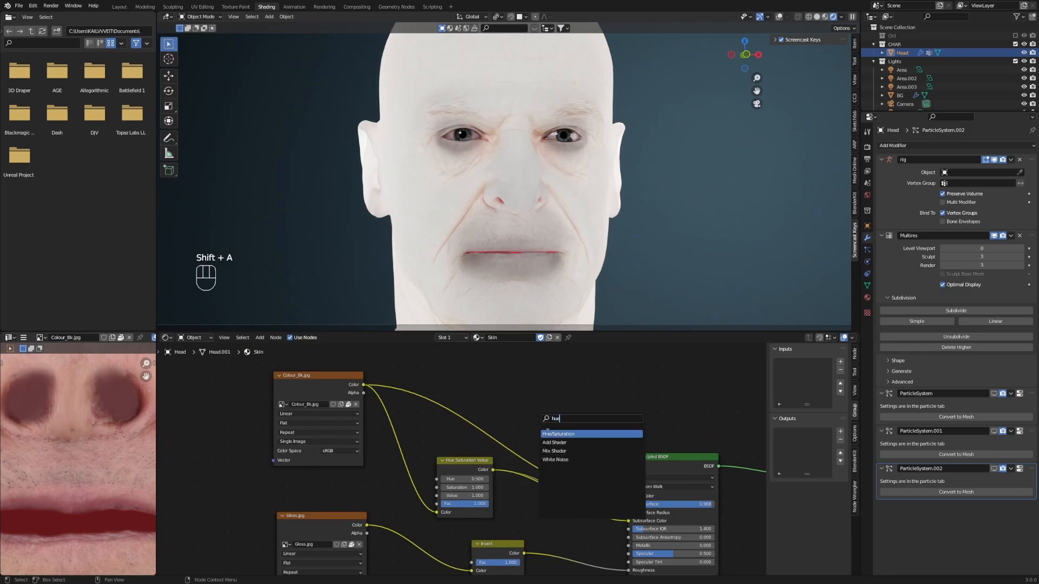
click(558, 434)
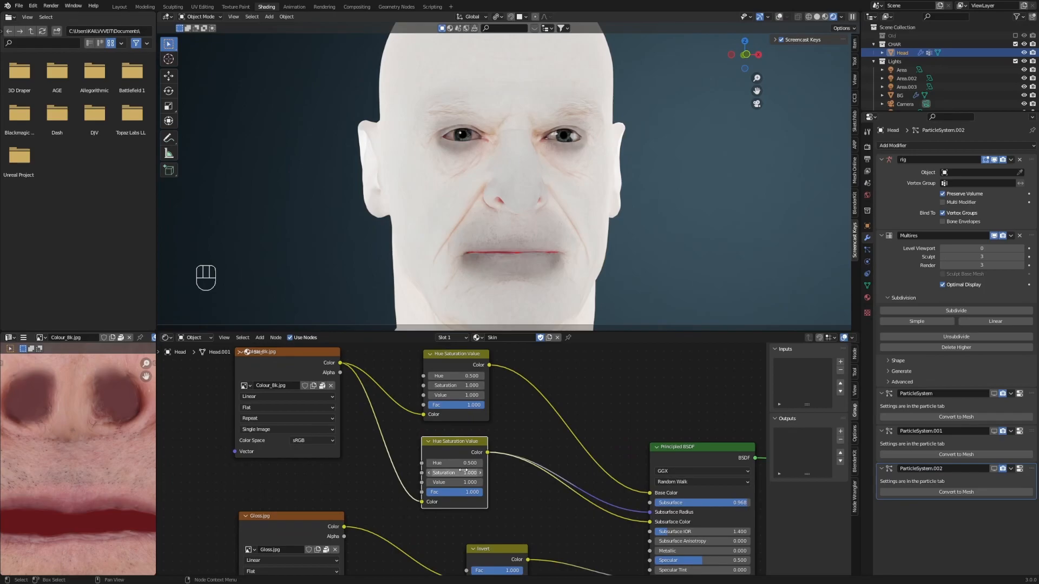
double_click(454, 472)
text(1000.000)
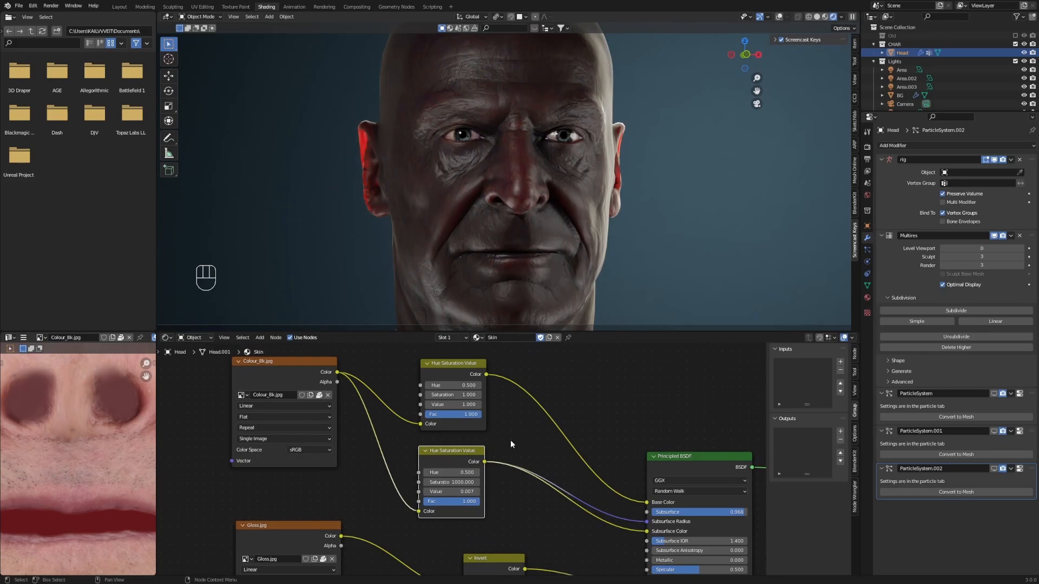
mouse_move(453, 482)
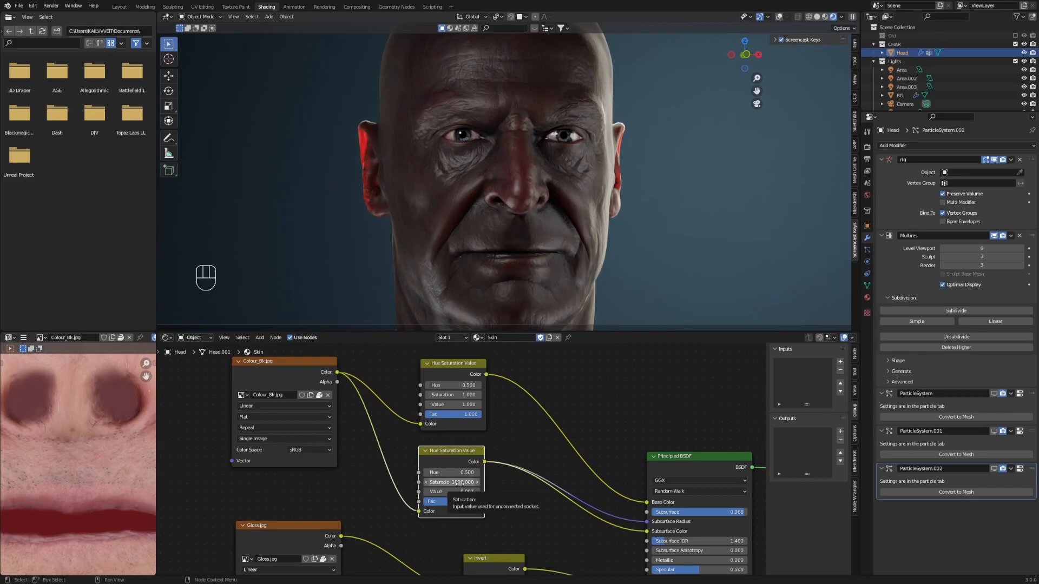
Enter a new Value on the base-colour Hue/Saturation/Value node for natural skin tones.
drag(468, 481, 450, 482)
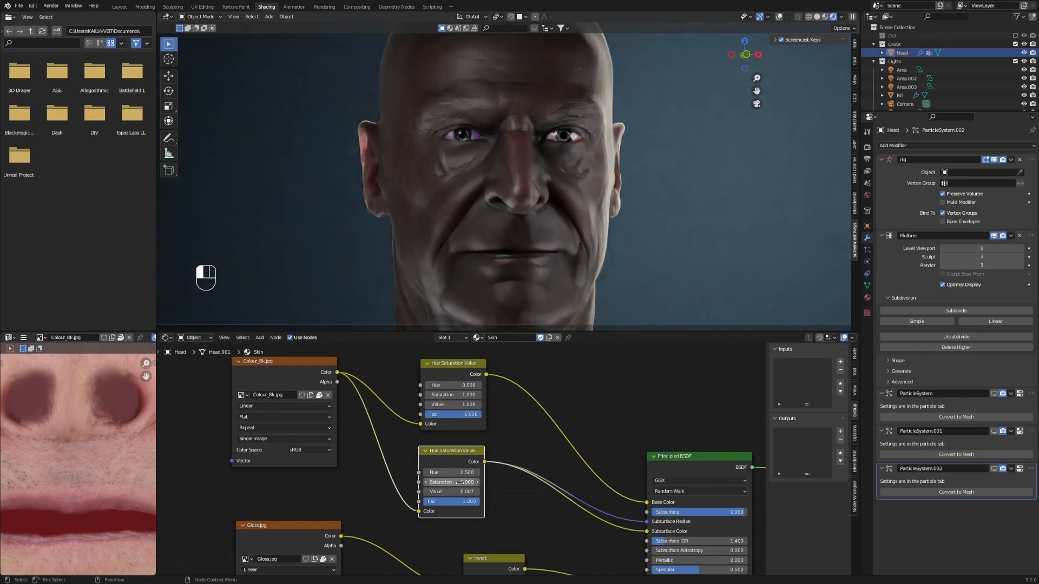
click(451, 481)
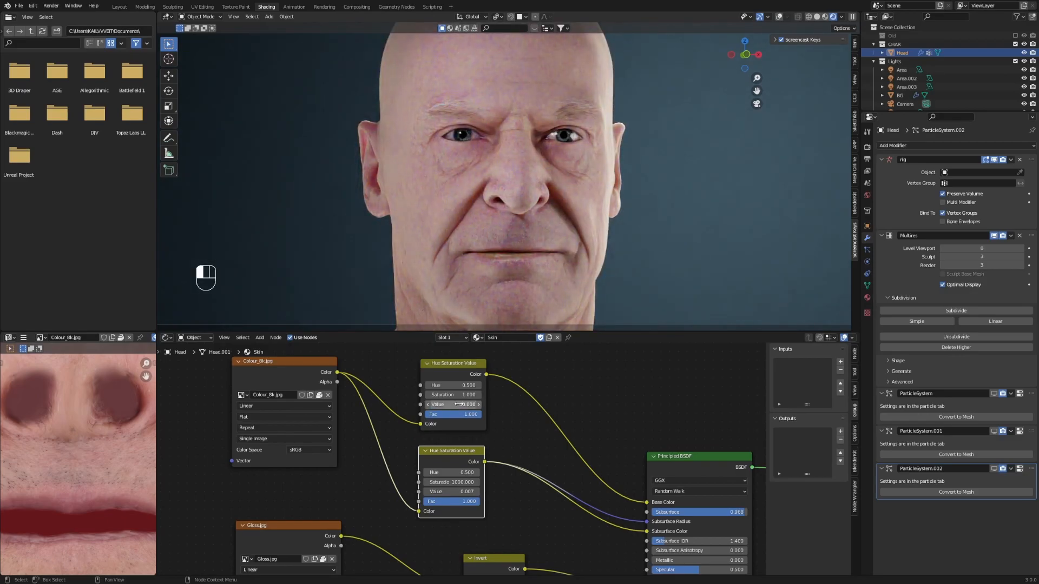
click(453, 404)
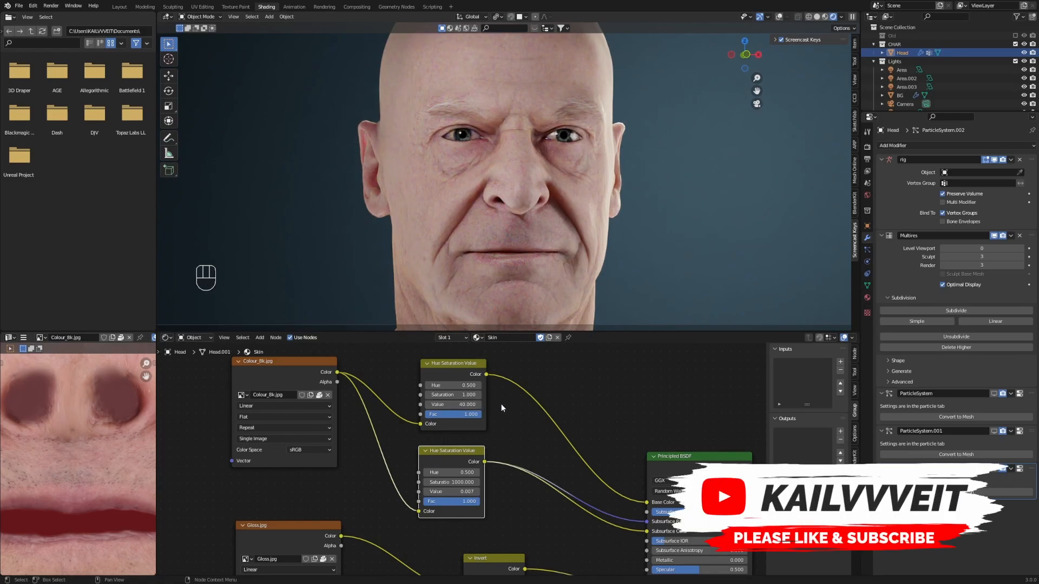
mouse_move(502, 410)
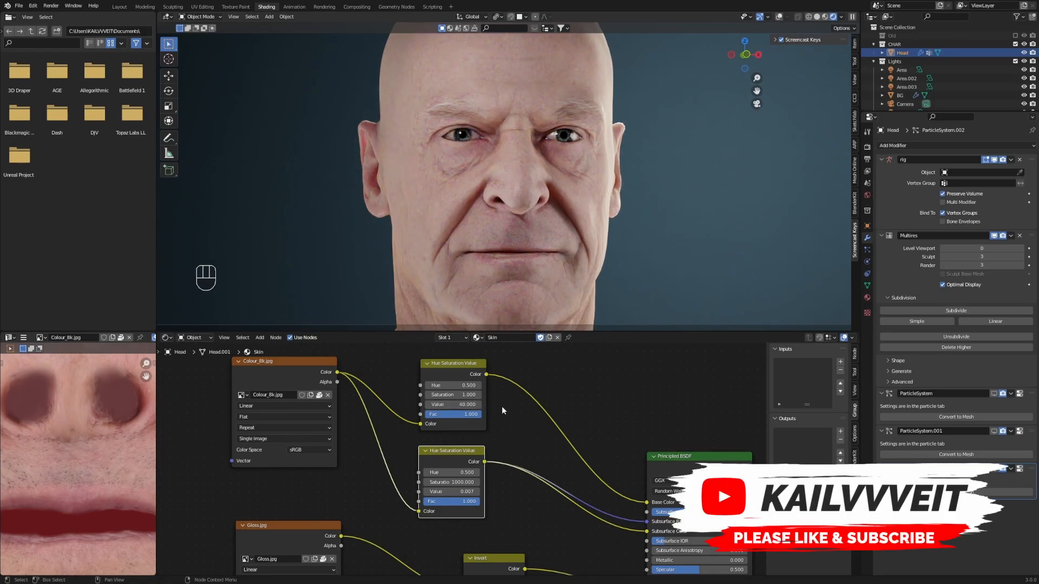